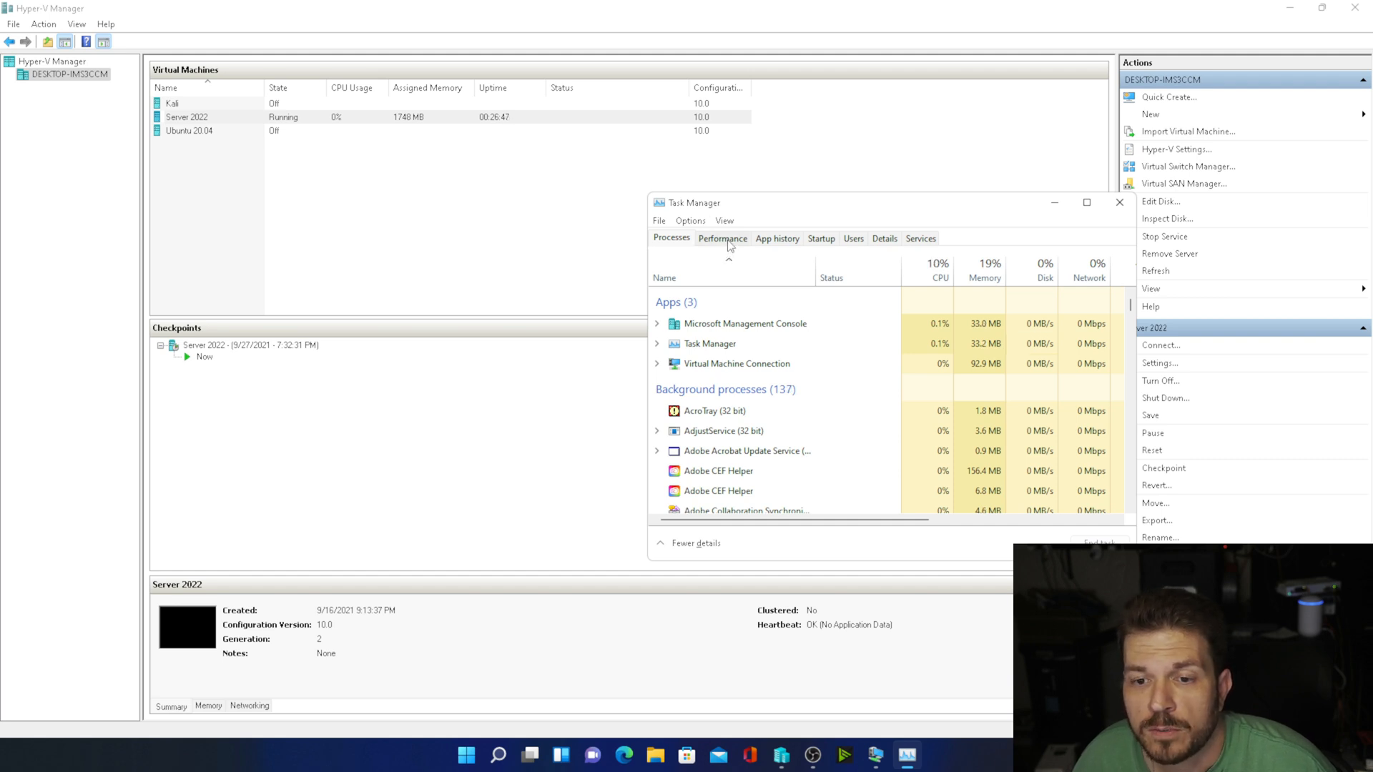
- Switch the host's Task Manager to the Performance view to see its CPU graphs
click(721, 238)
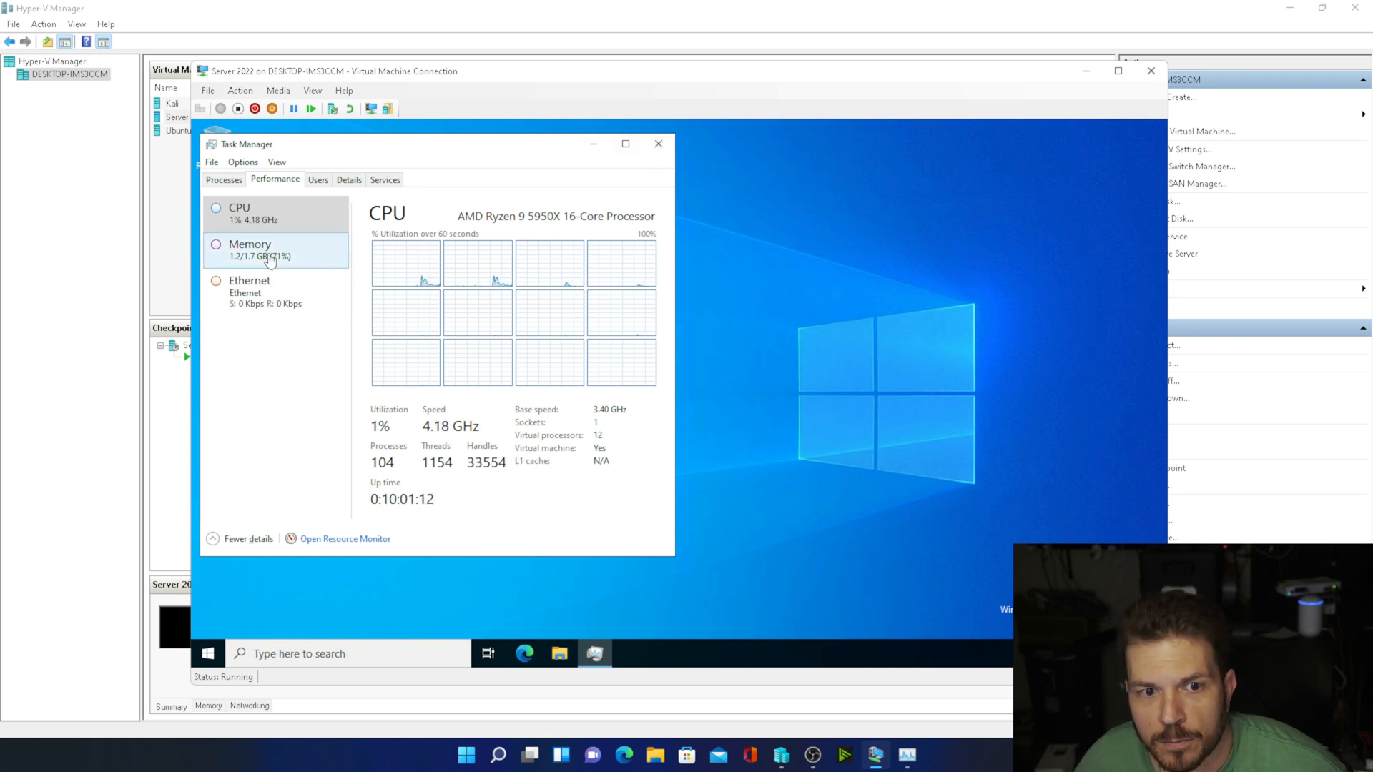
- Check the server's Memory graph, noting Disk is absent, then close Task Manager
click(659, 144)
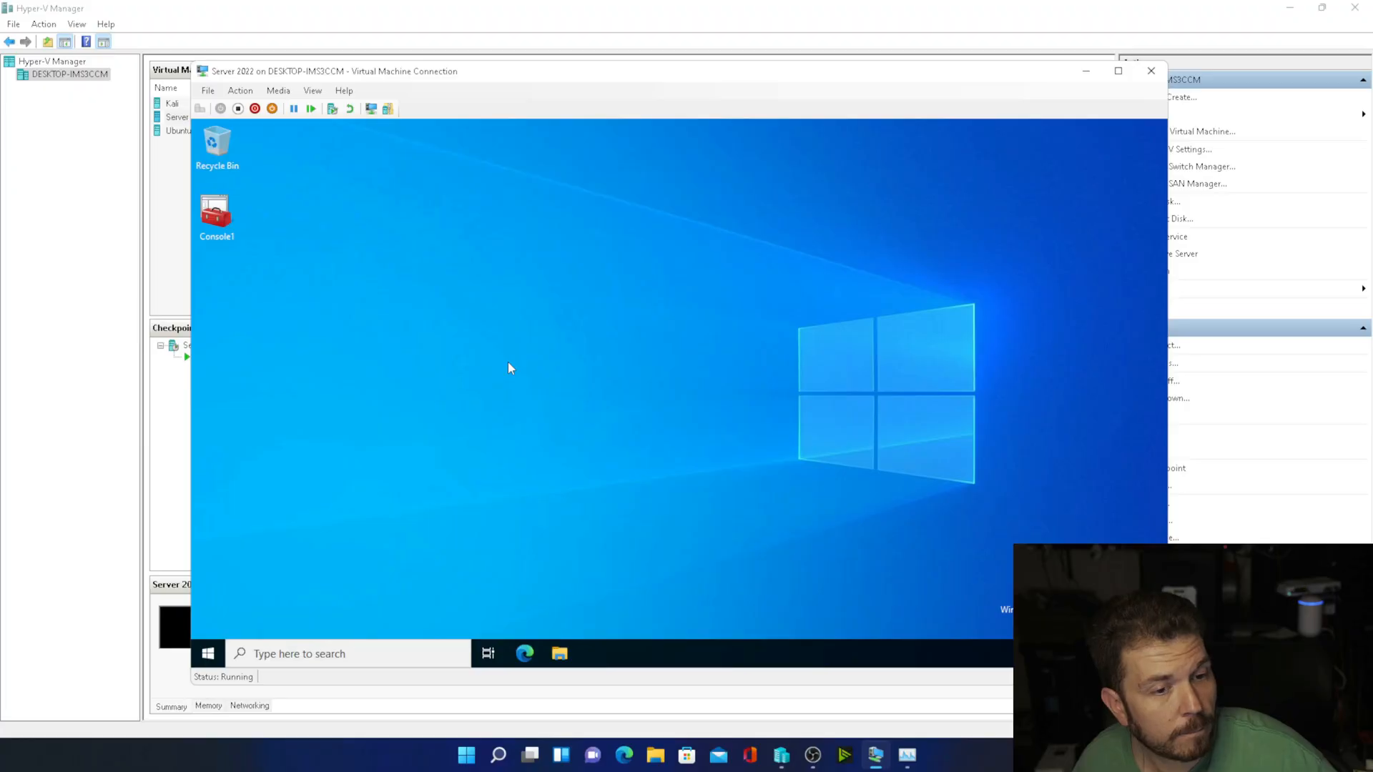
- Run DISKPERF -Y in an administrator Command Prompt to enable disk performance counters
click(207, 653)
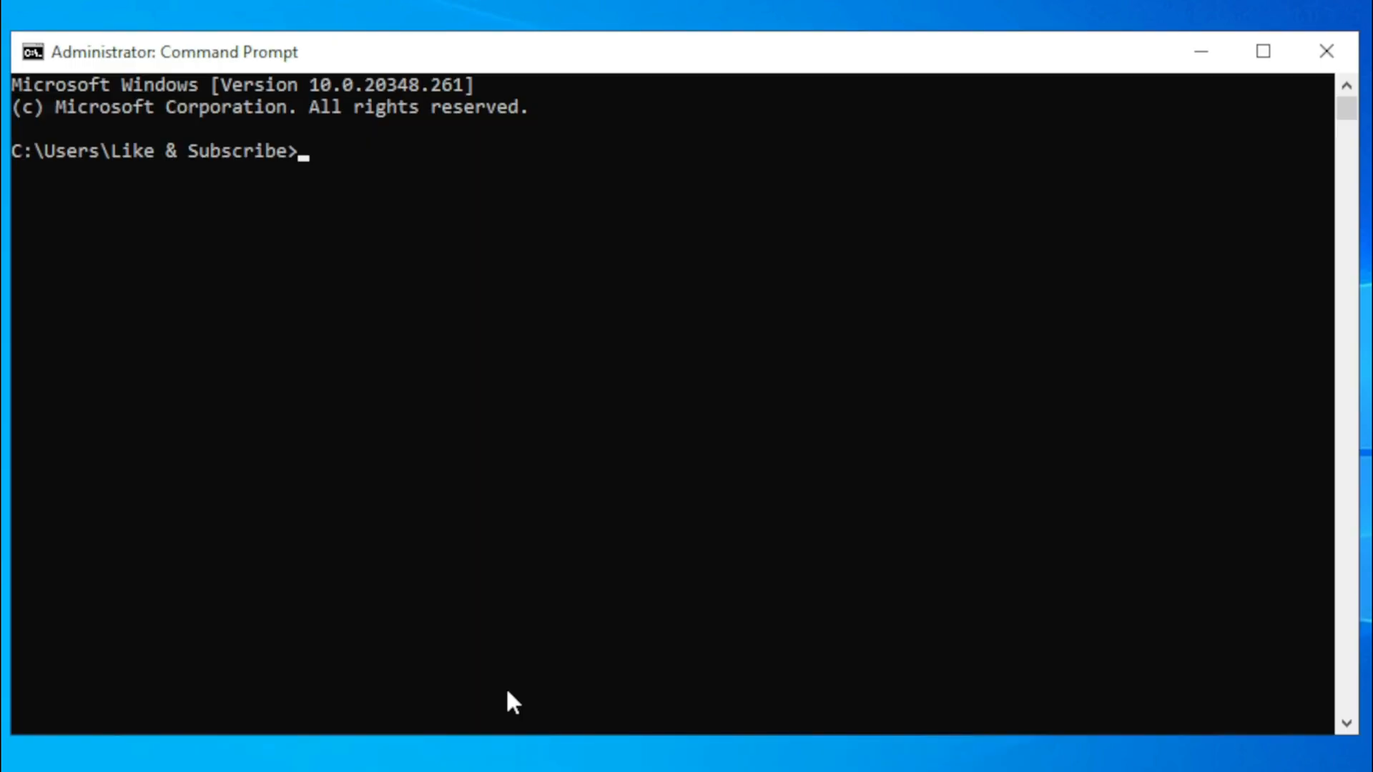
mouse_move(429, 214)
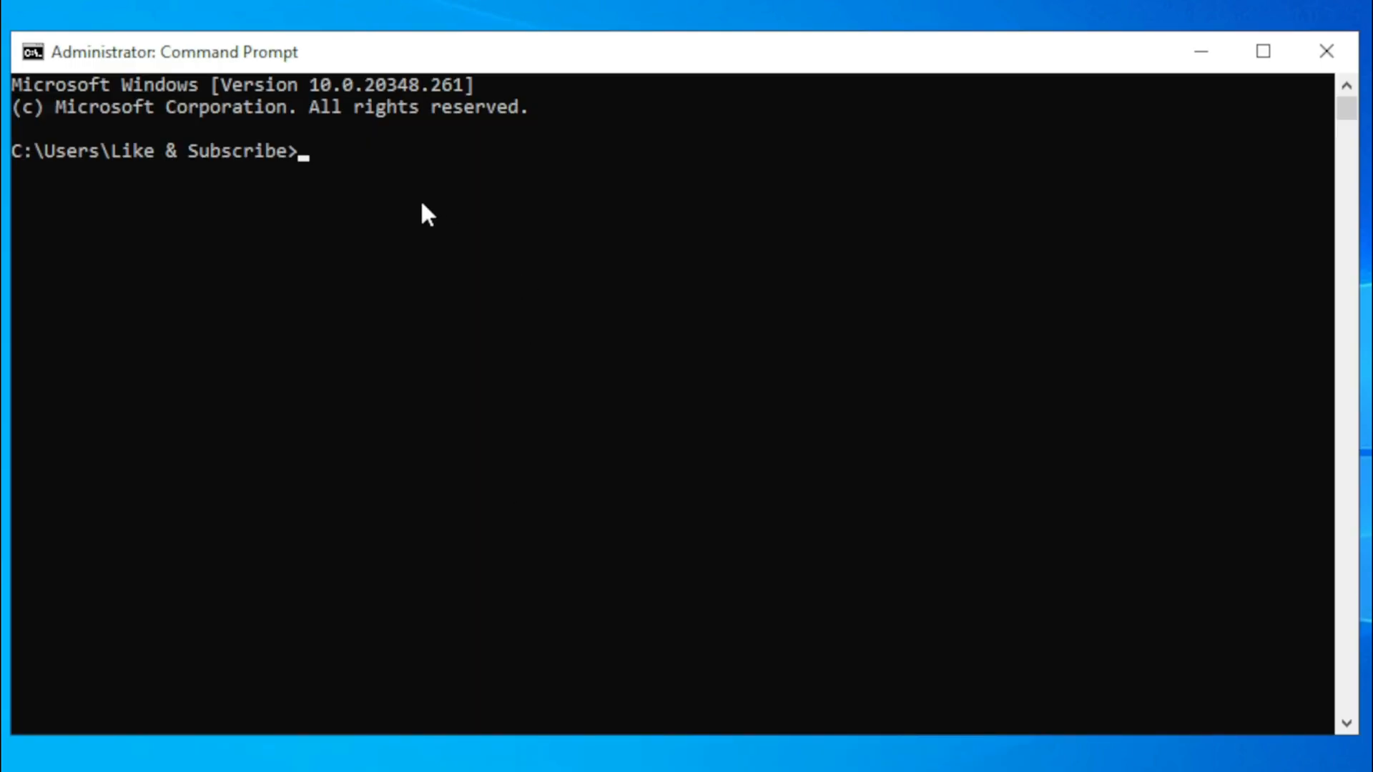
text(DIS)
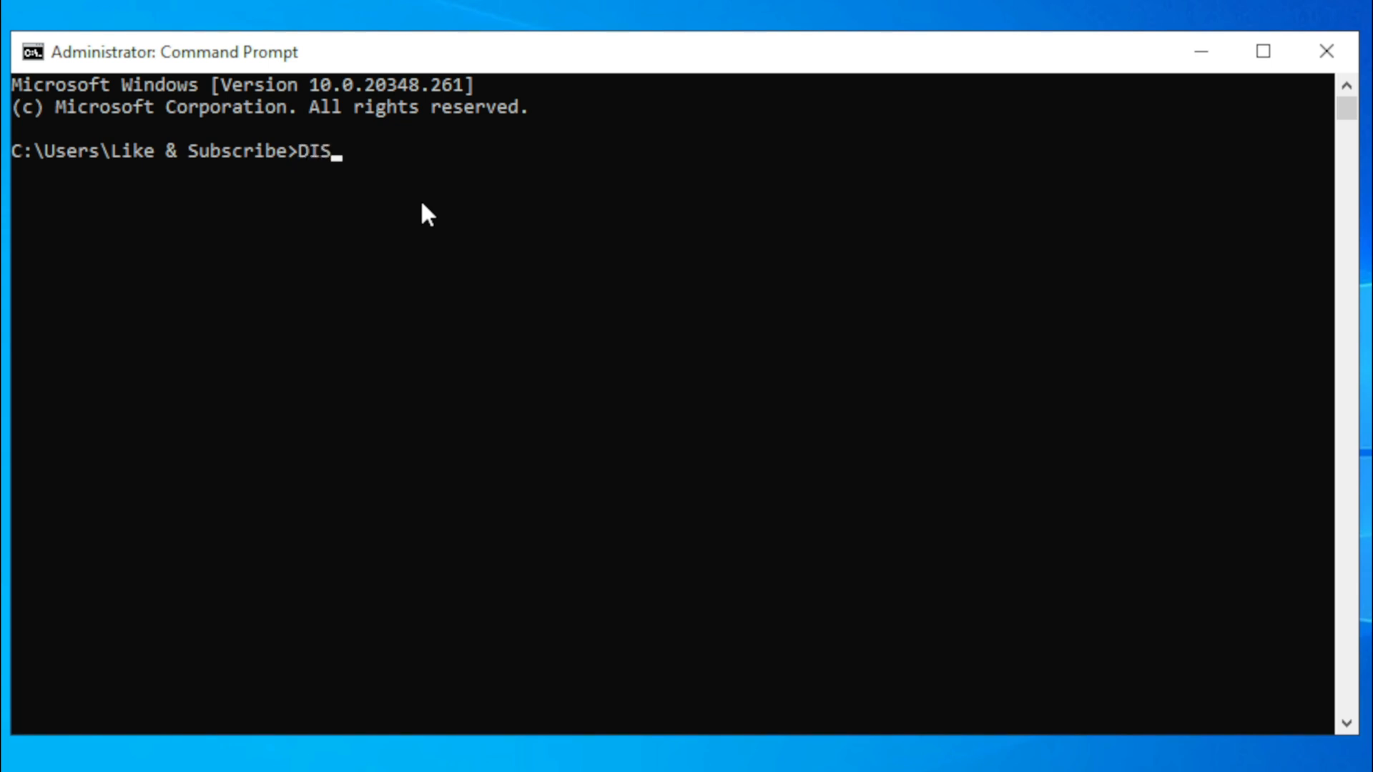
text(KPERF -Y)
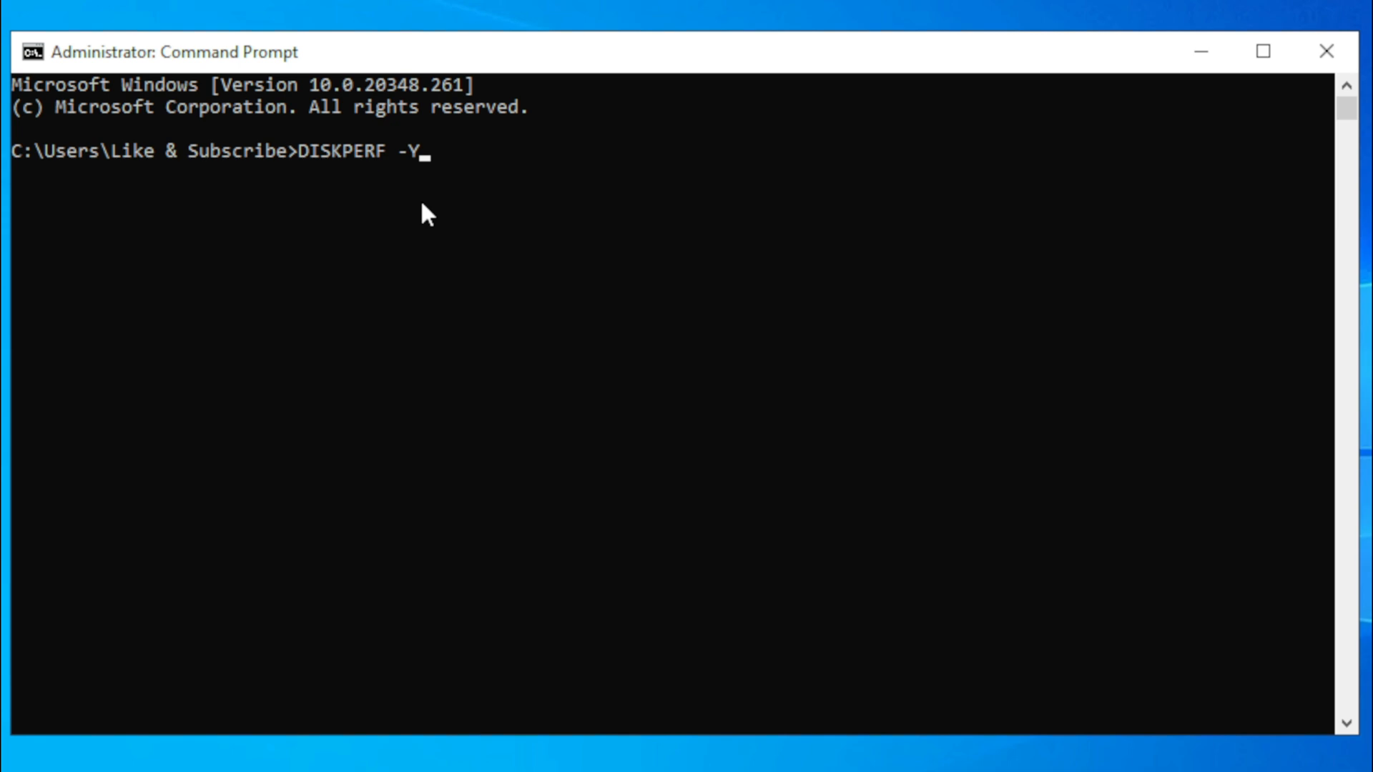
right_click(656, 661)
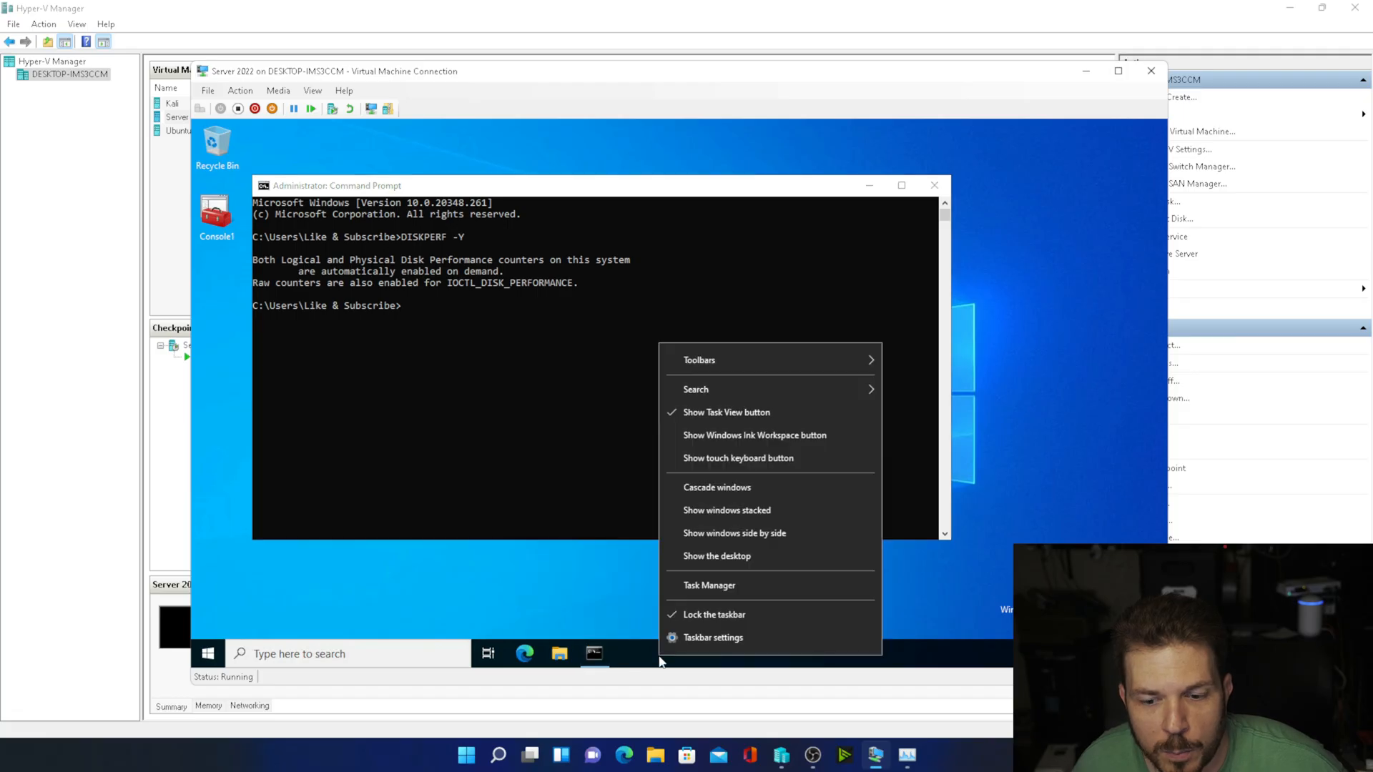
- Launch Task Manager, view the Disk 0 (C:) activity graph, then close it
click(709, 584)
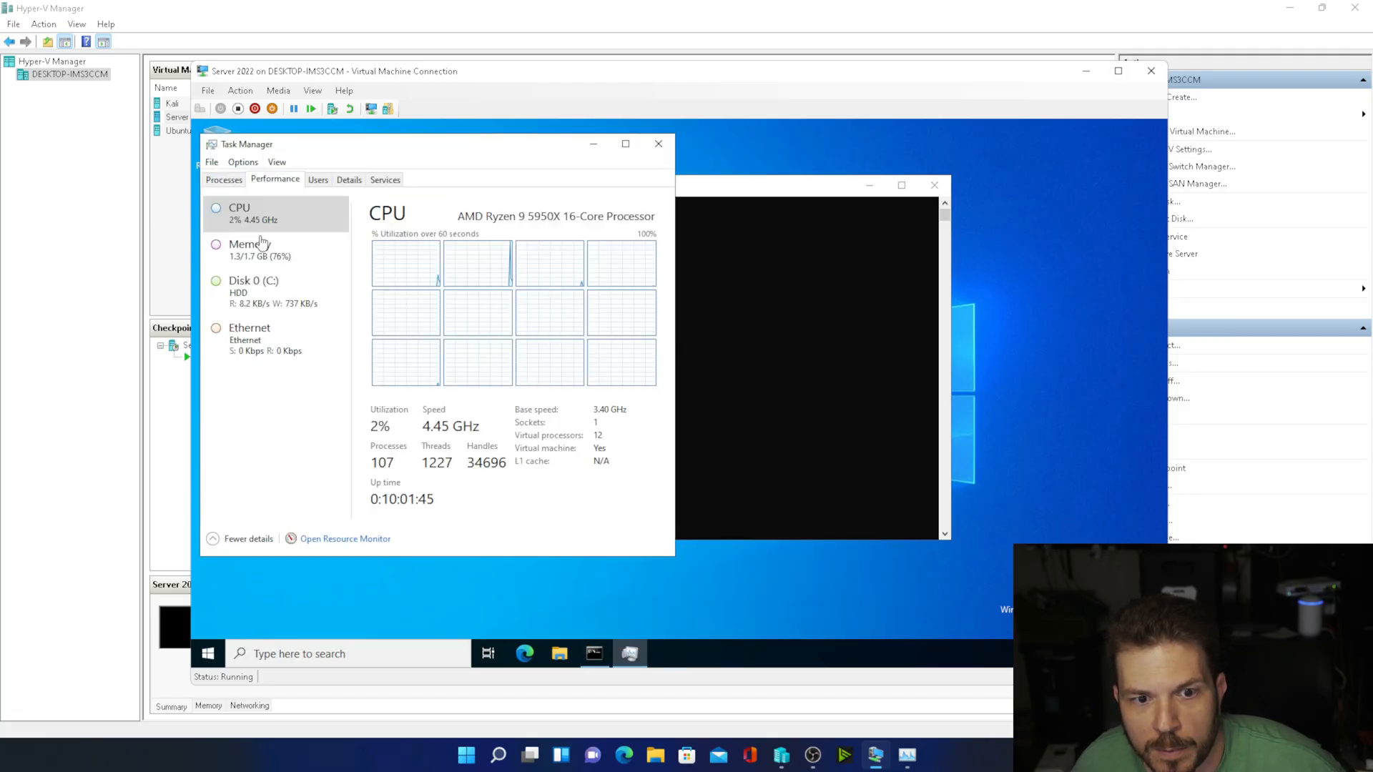
click(253, 292)
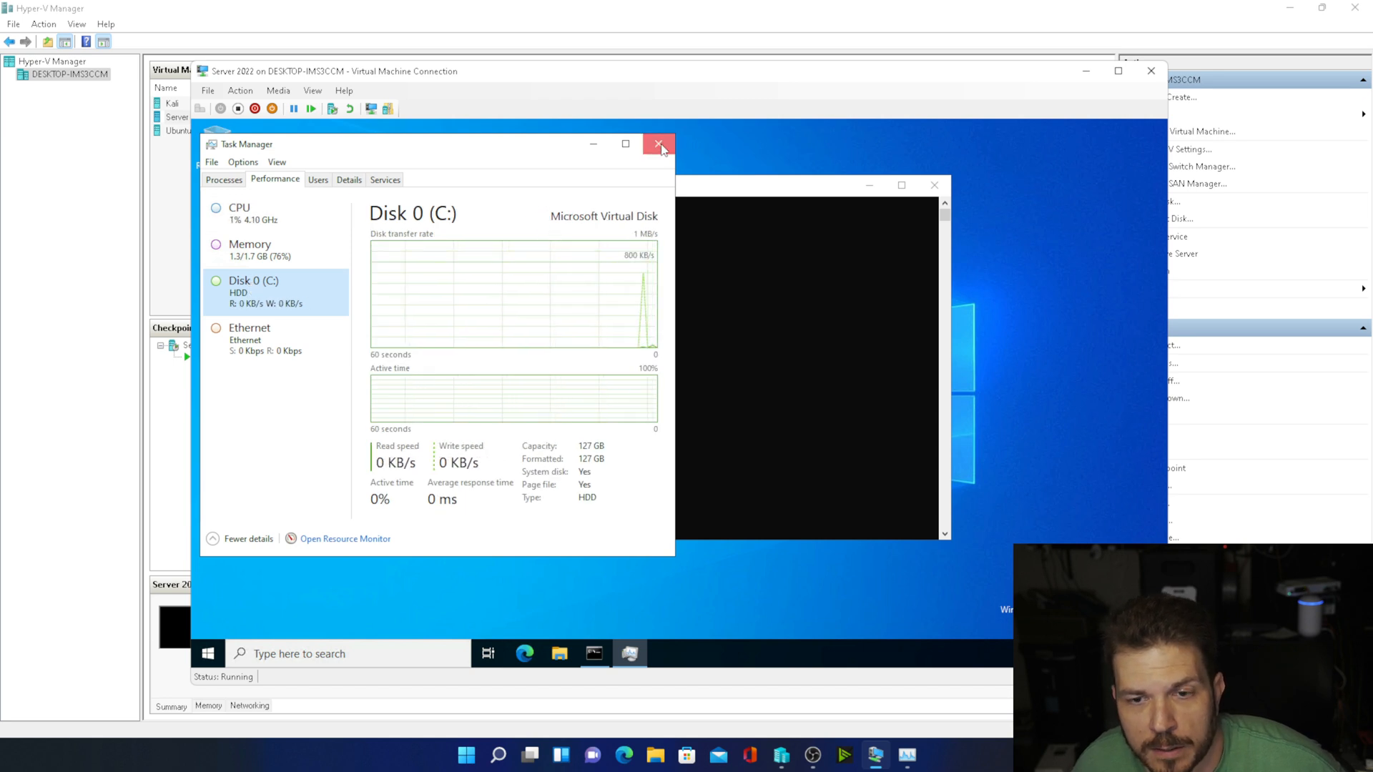
click(659, 143)
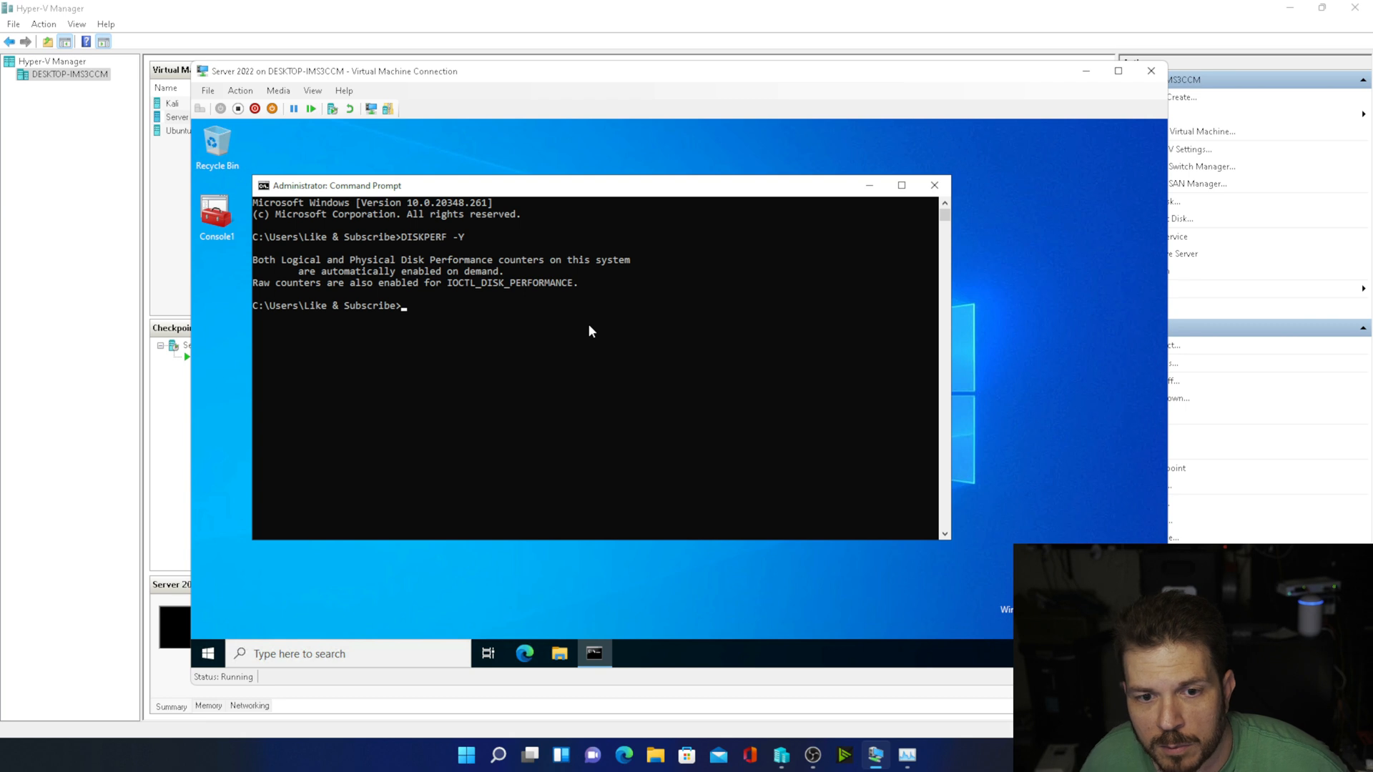
- Run DISKPERF -N to disable disk counters and confirm only CPU, Memory, Ethernet remain
text(DISKPERF -)
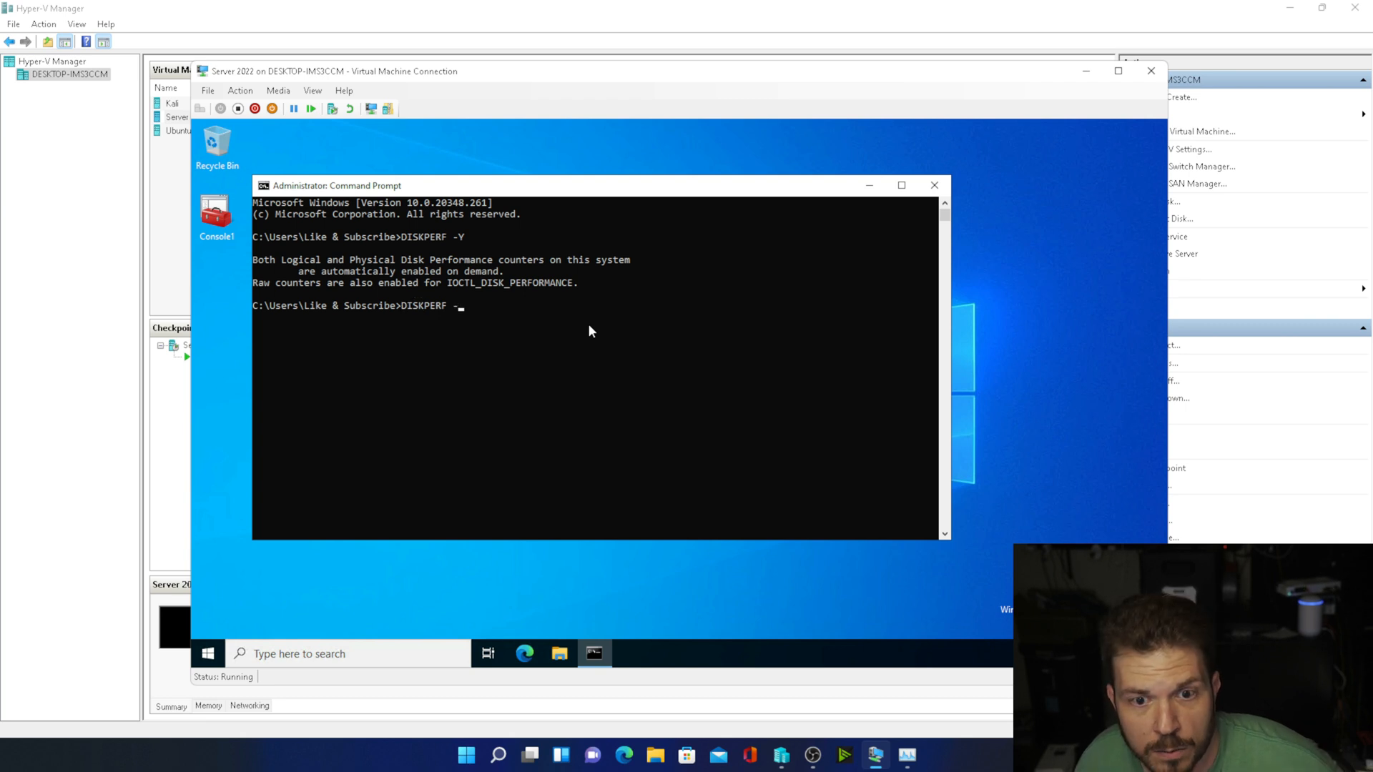
text(N)
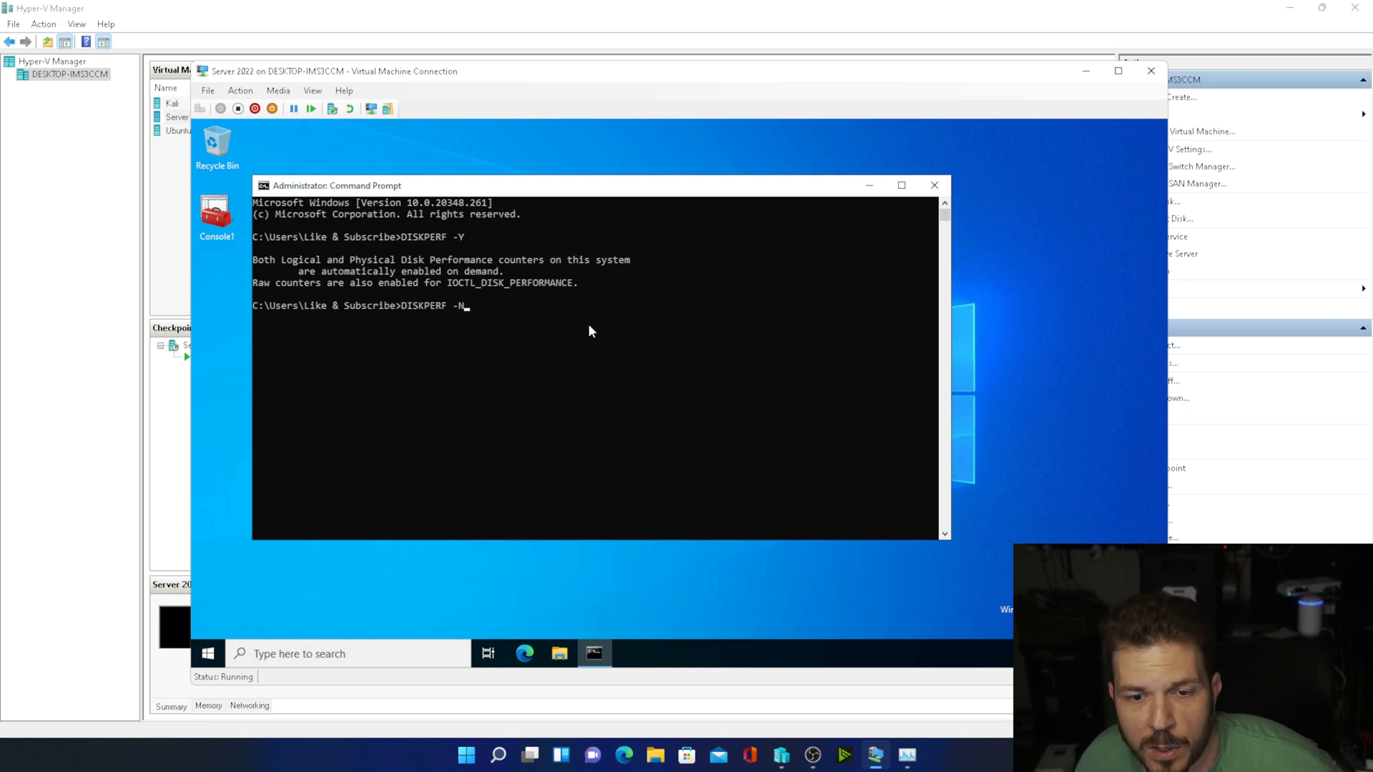
key(enter)
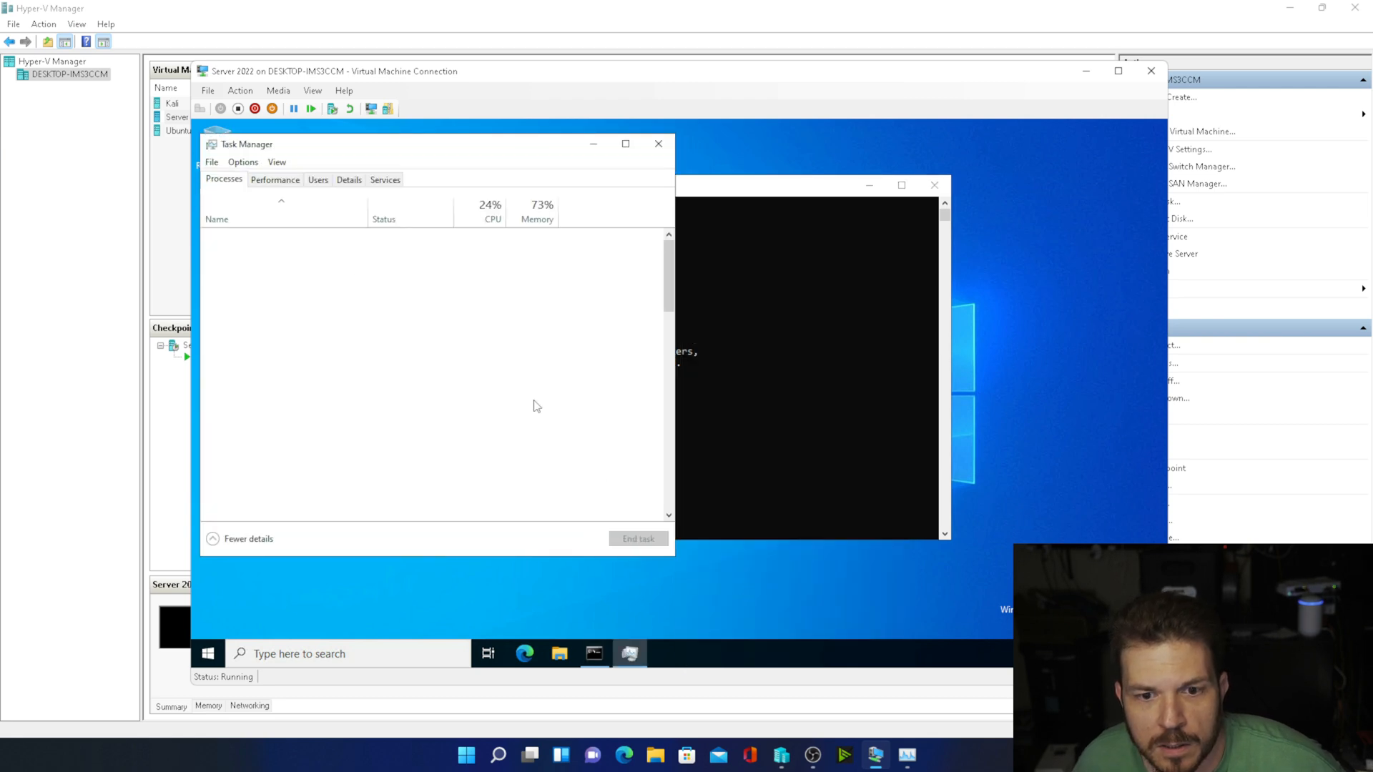
click(273, 180)
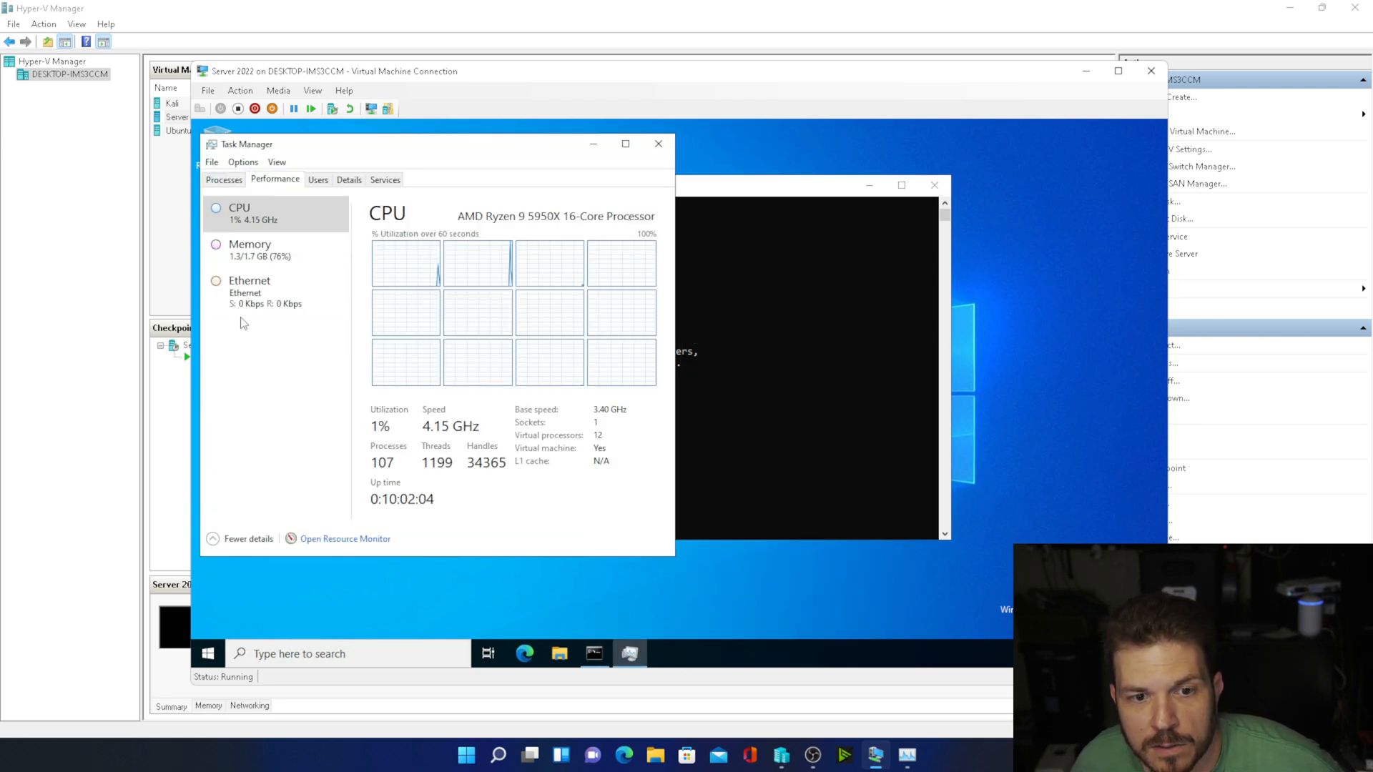